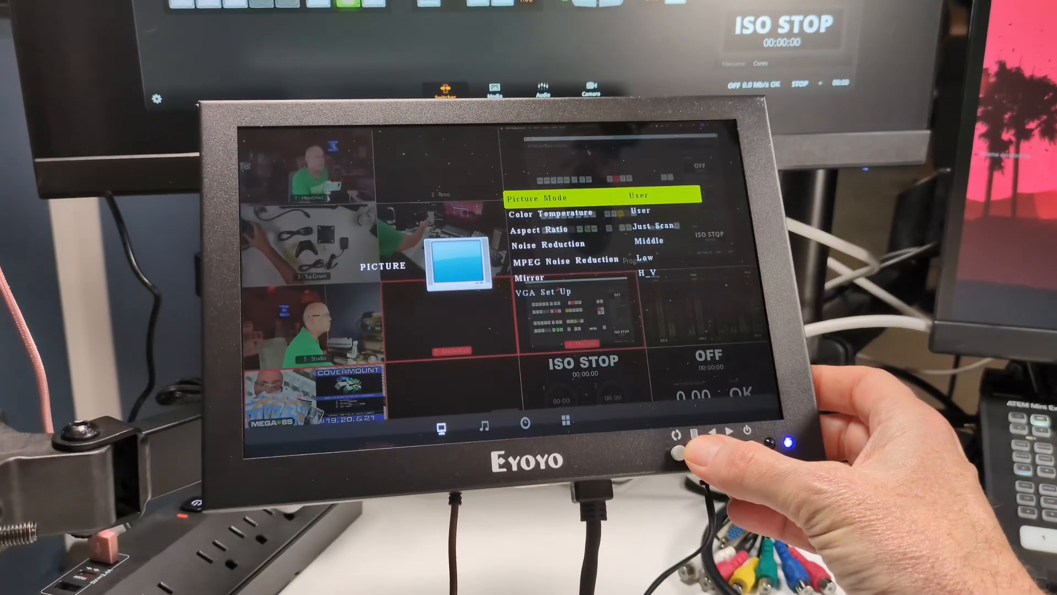
Step: Advance the on-screen menu to the Sound page with sound mode, balance, auto volume and surround
left_click(701, 437)
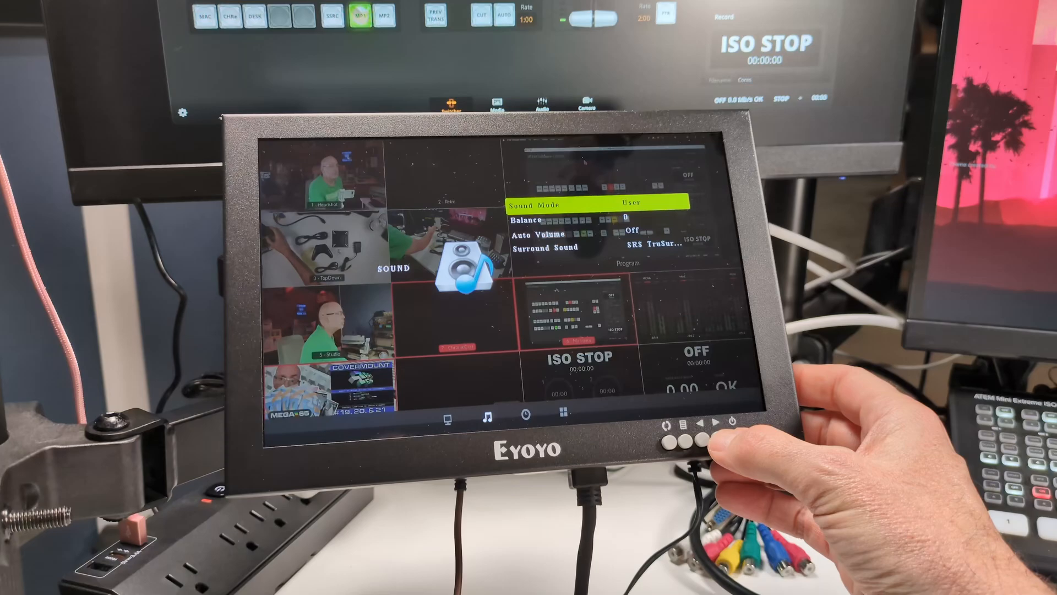